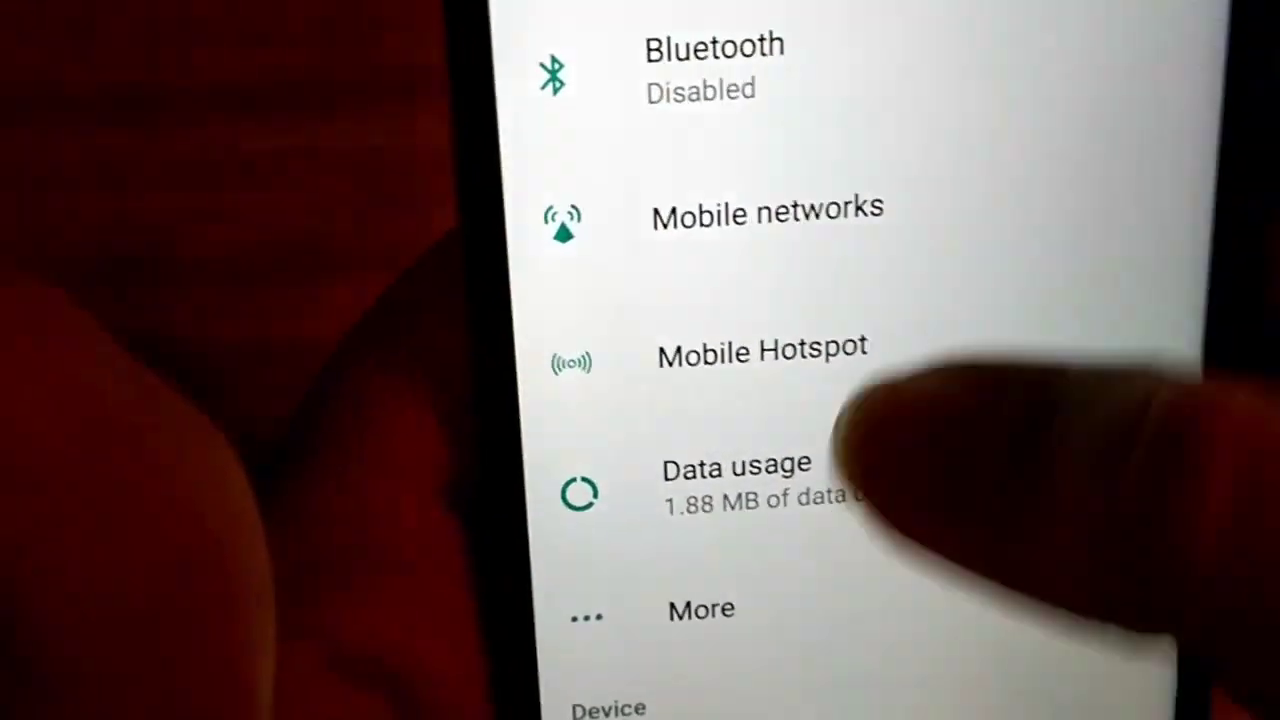
{"action": "scroll", "scroll_direction": "down", "scroll_amount": 3}
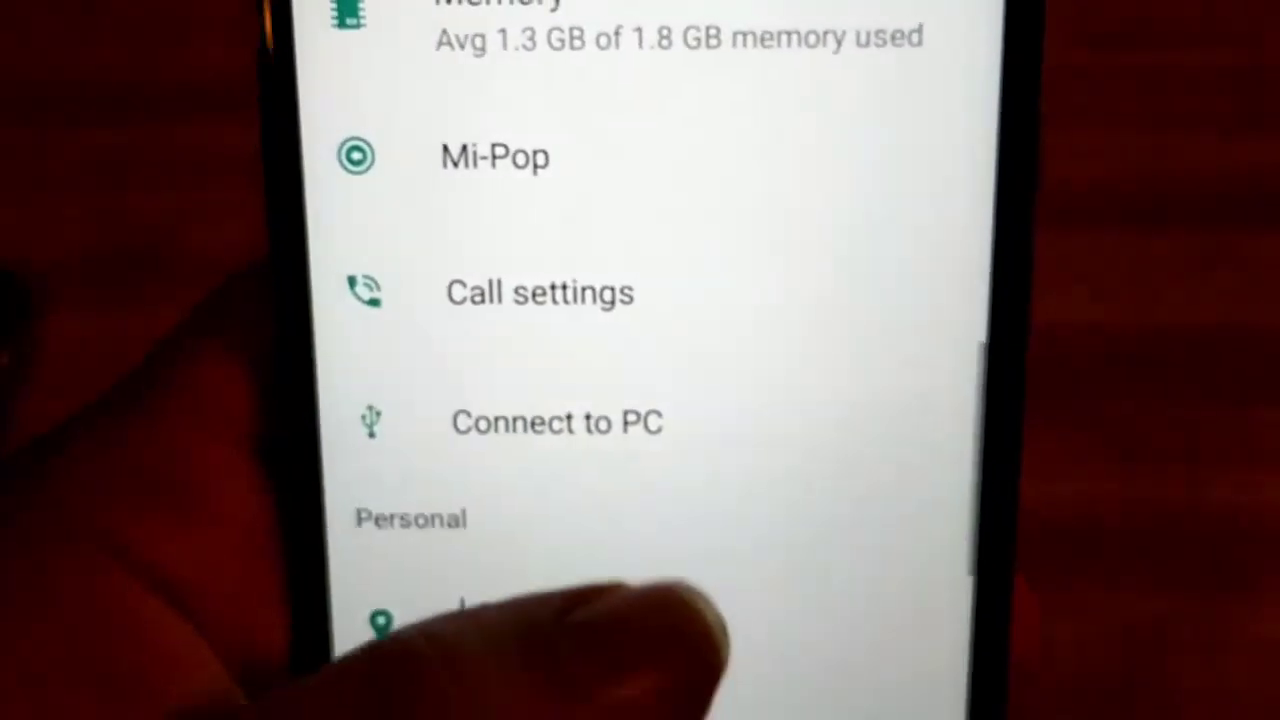
{"action": "scroll", "scroll_direction": "down", "scroll_amount": 3}
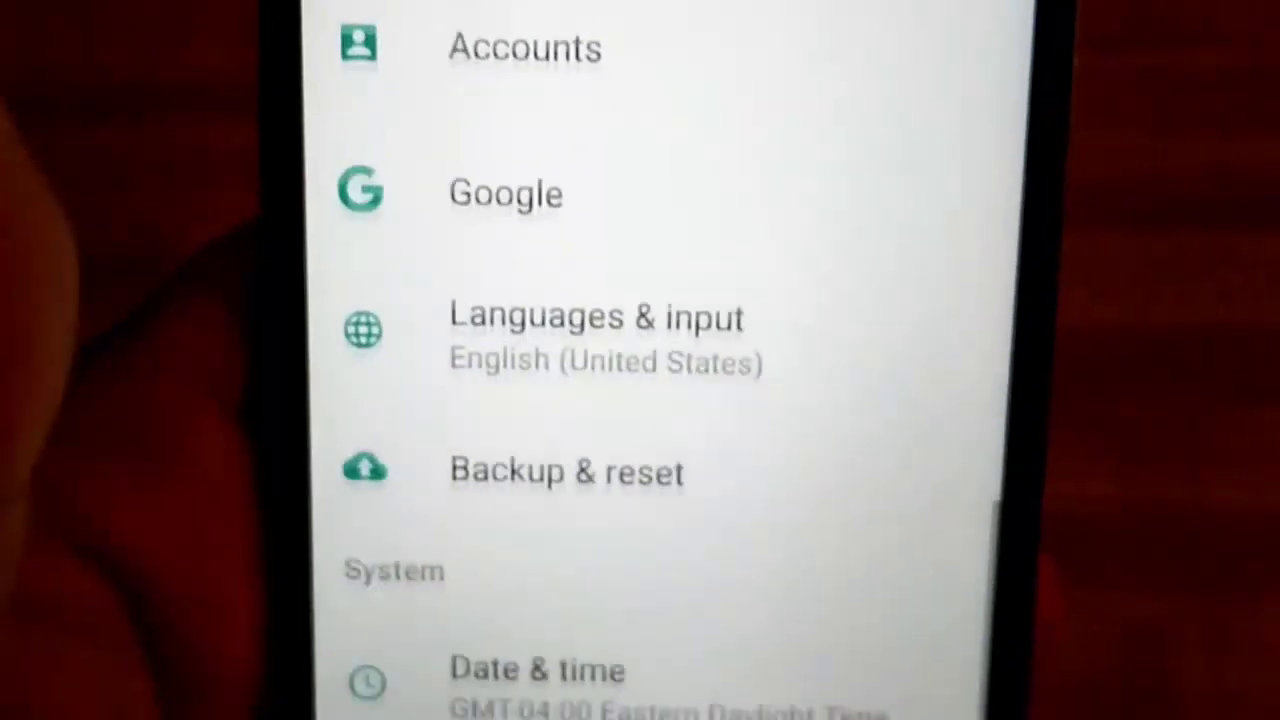